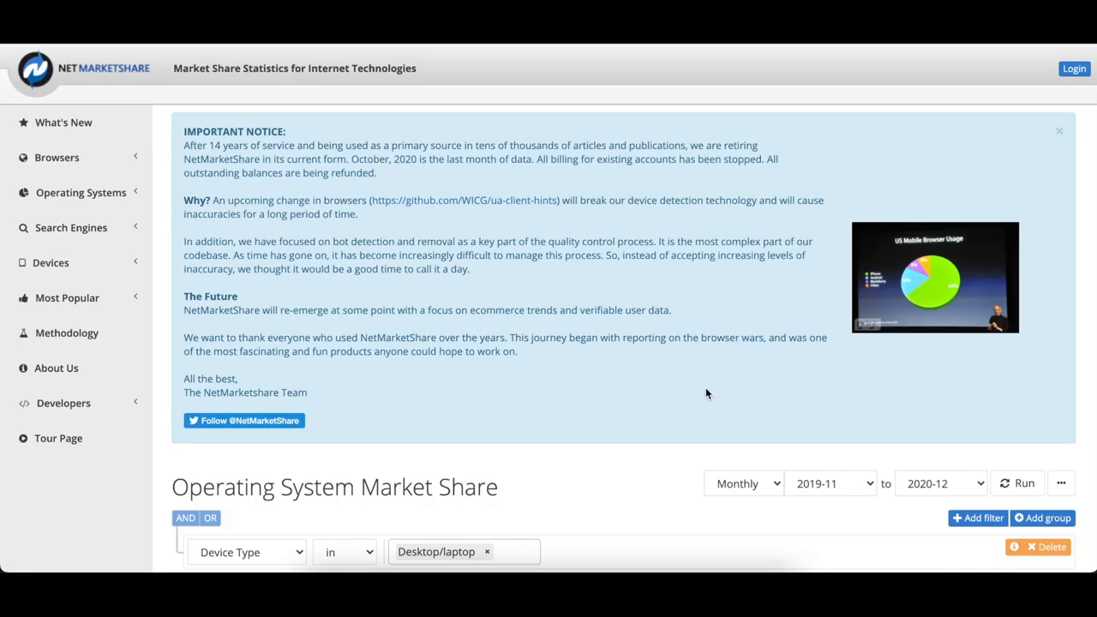
pyautogui.scroll(-3)
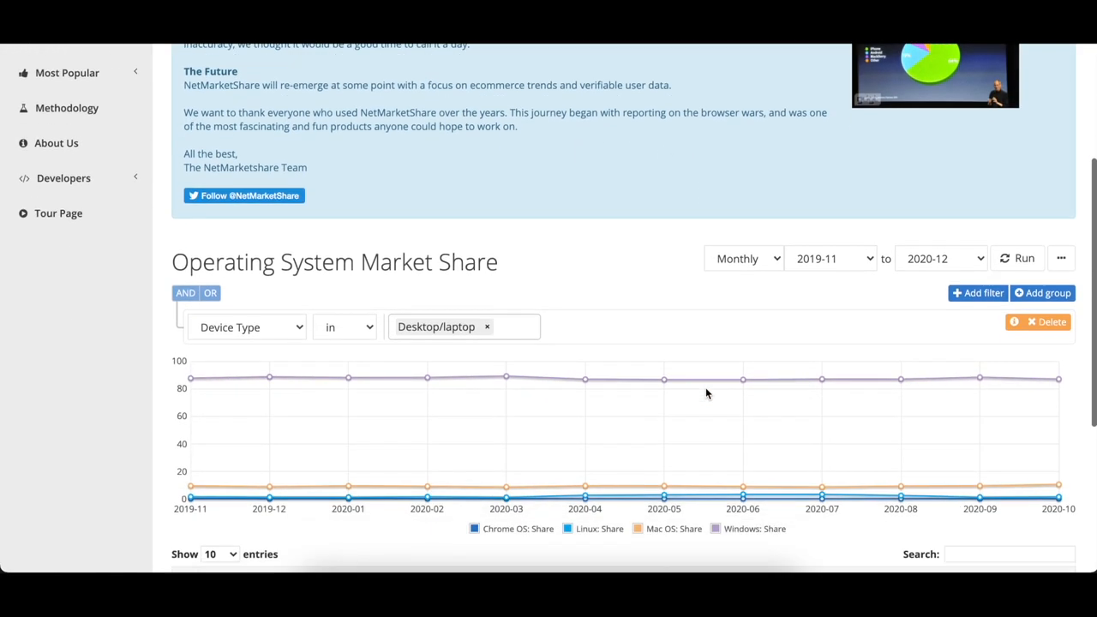
pyautogui.scroll(-3)
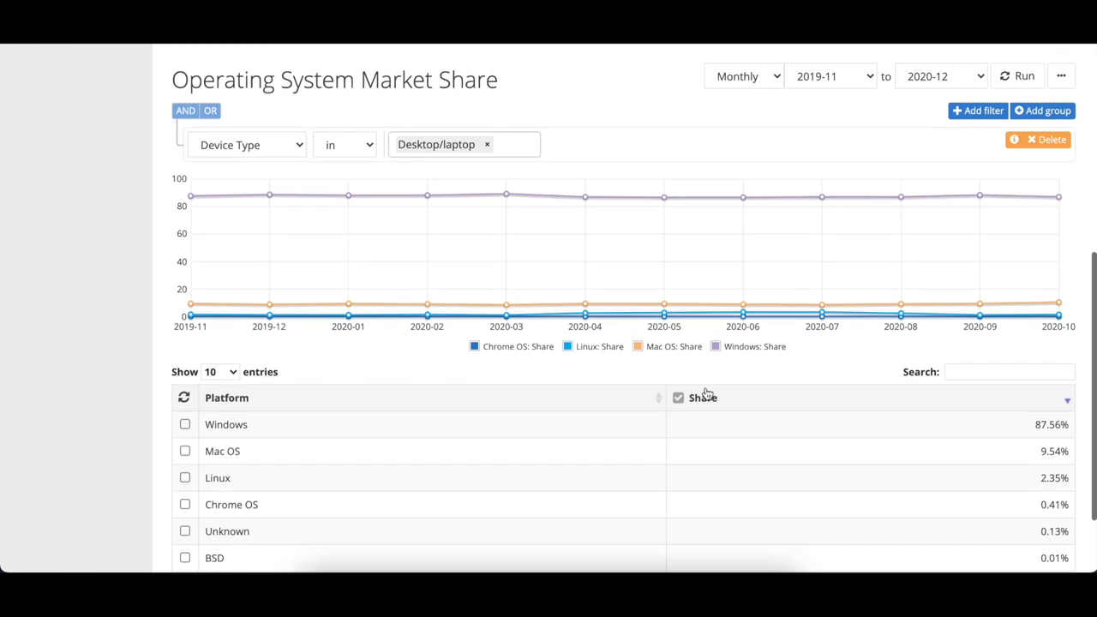
pyautogui.scroll(-3)
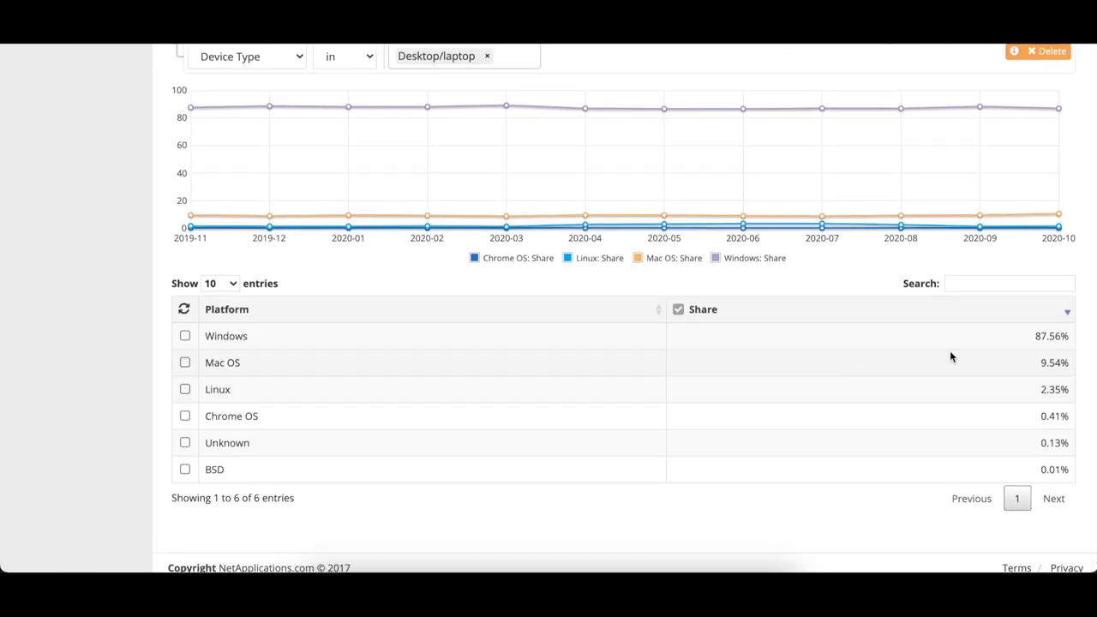
pyautogui.moveTo(1031, 341)
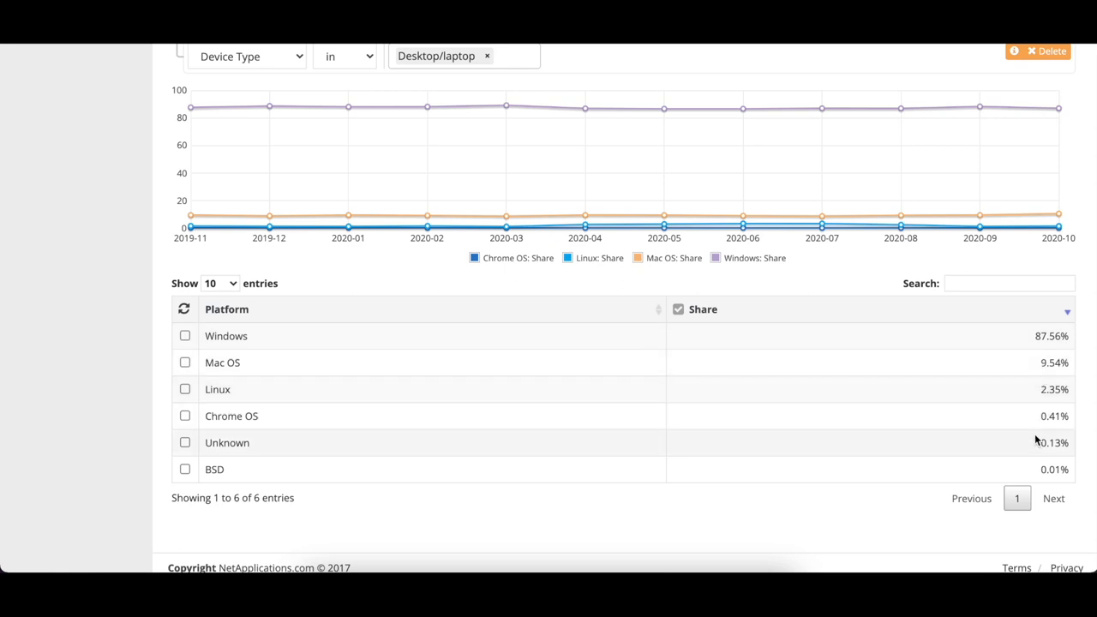
pyautogui.moveTo(1032, 416)
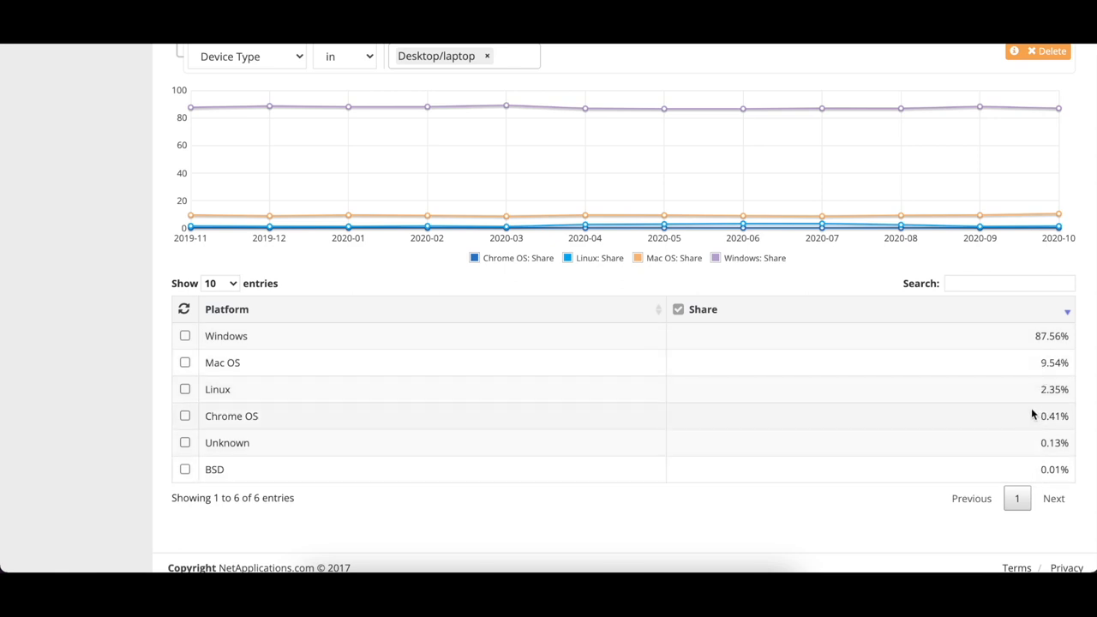